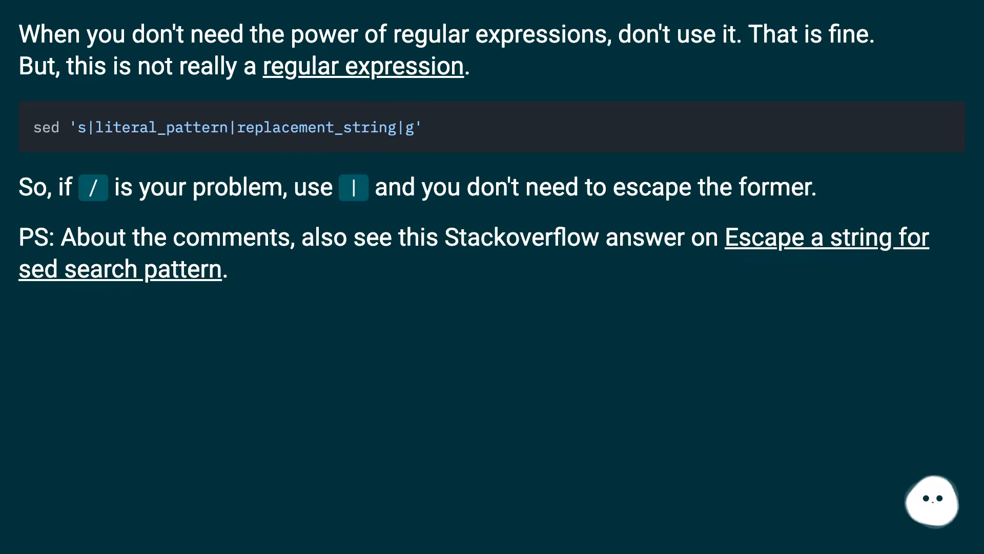
scroll("down", 3)
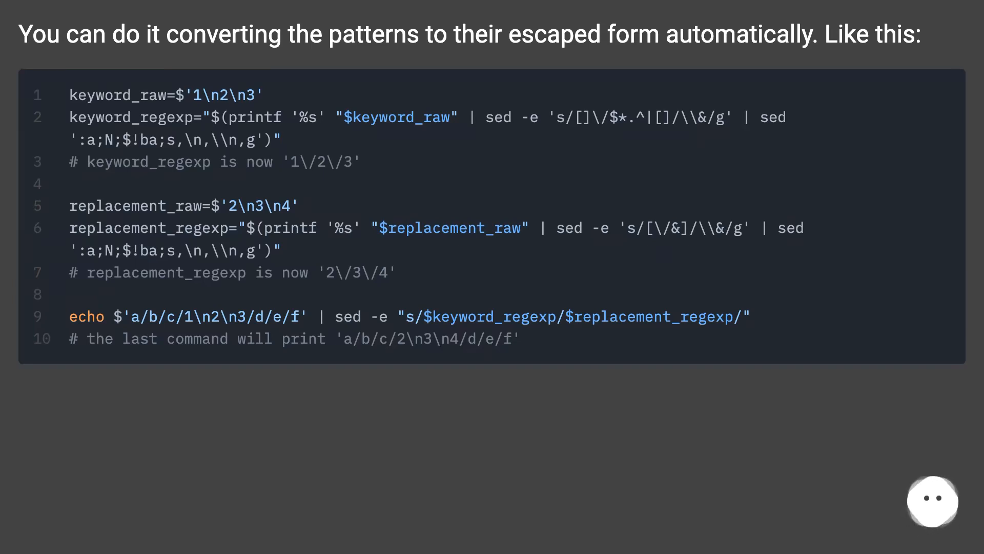
scroll("down", 3)
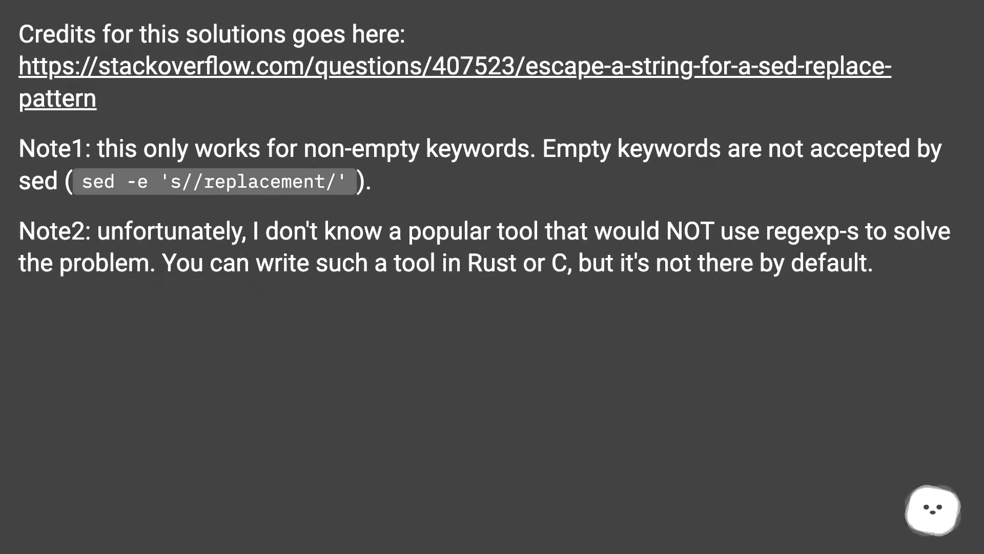